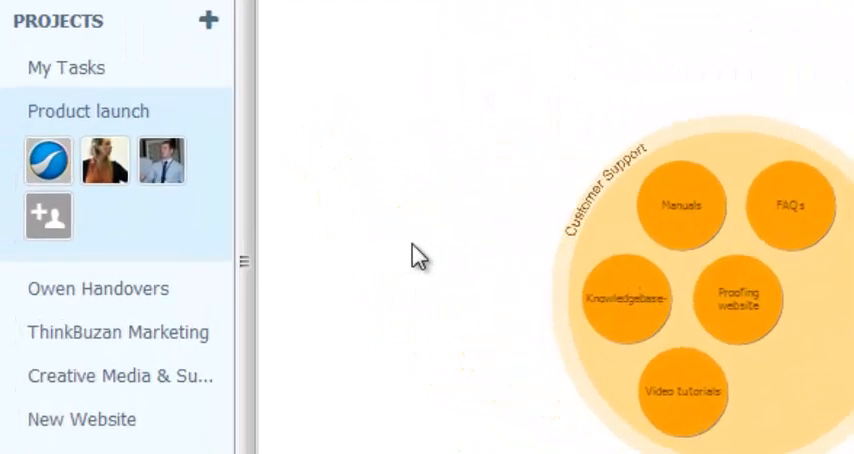
mouse_move(210, 207)
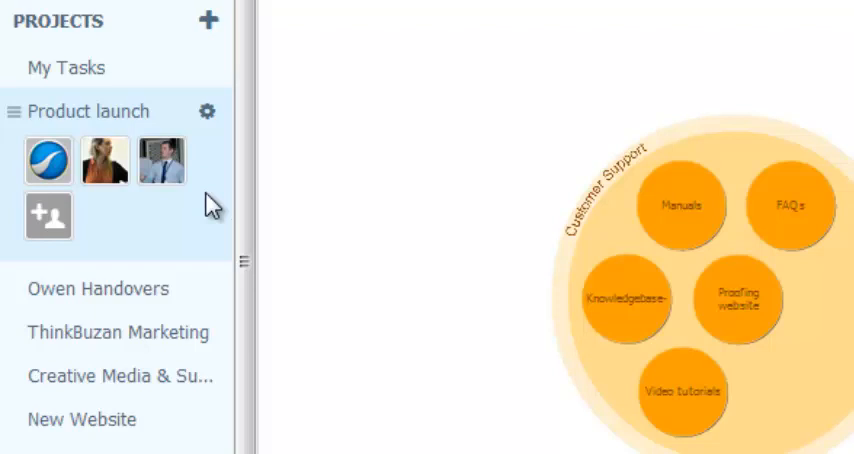
mouse_move(212, 155)
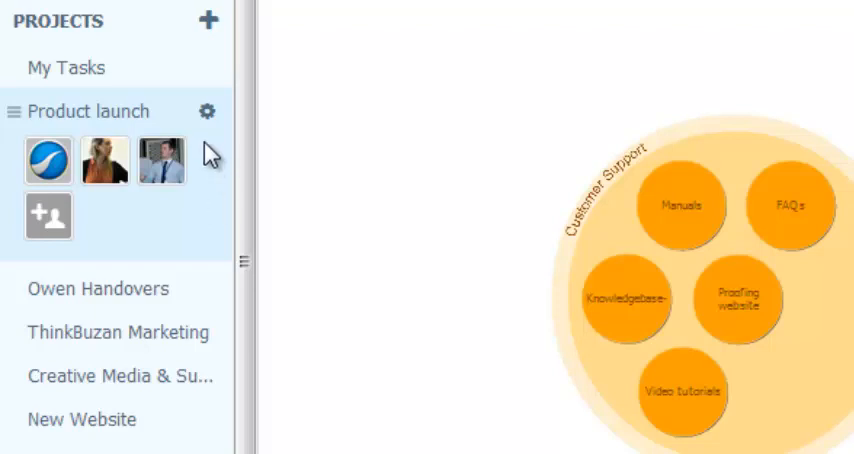
mouse_move(207, 114)
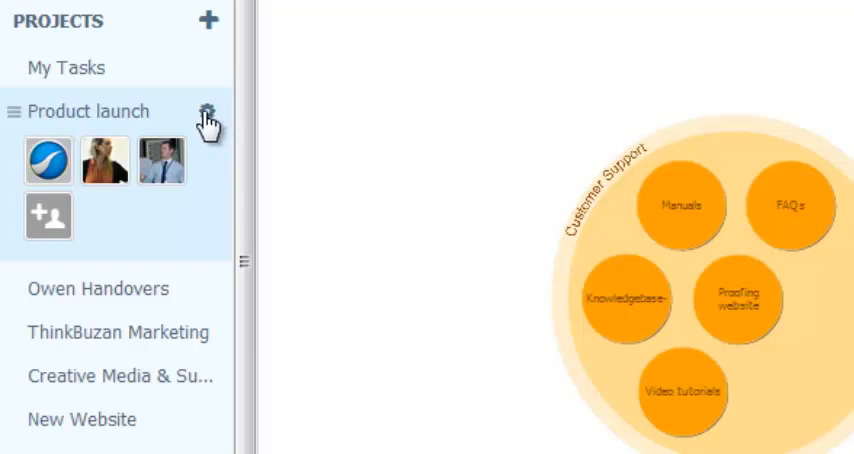
mouse_move(220, 196)
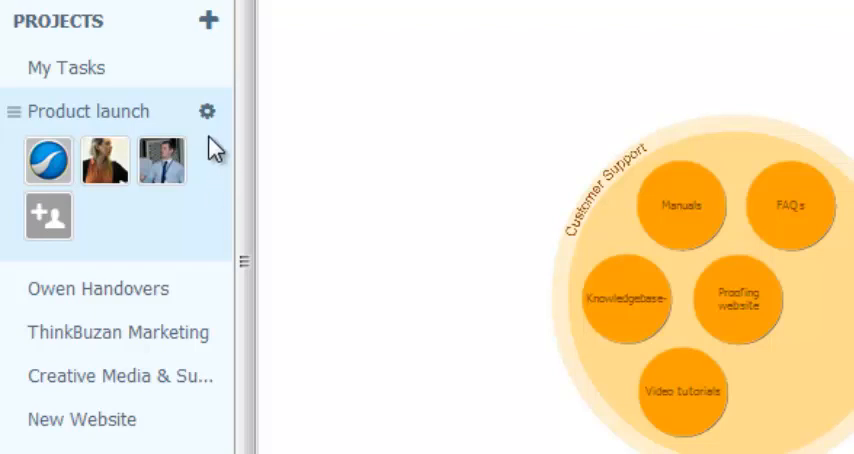
- Open the gear options menu for the Product launch project
left_click(206, 111)
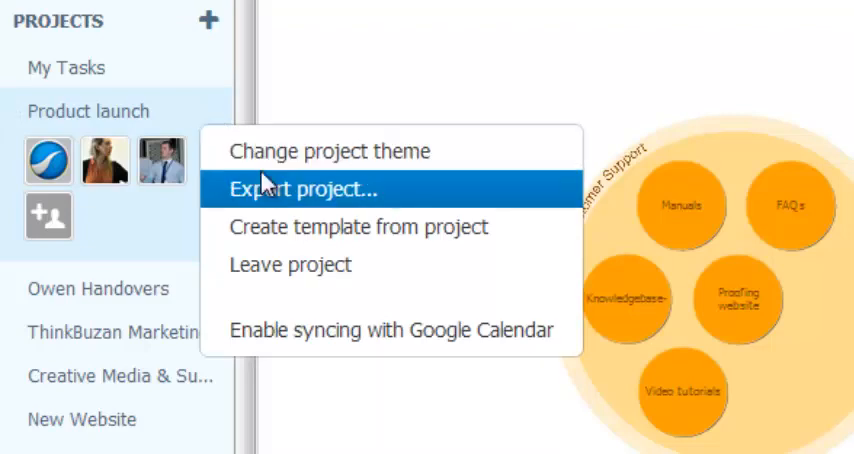
- Export the Product launch project in iMindMap 7 format as Product-launch.imx
left_click(314, 189)
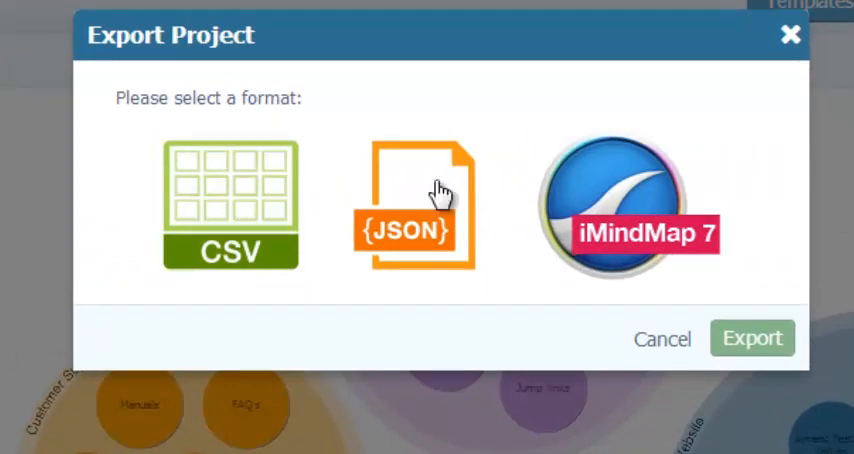
left_click(614, 205)
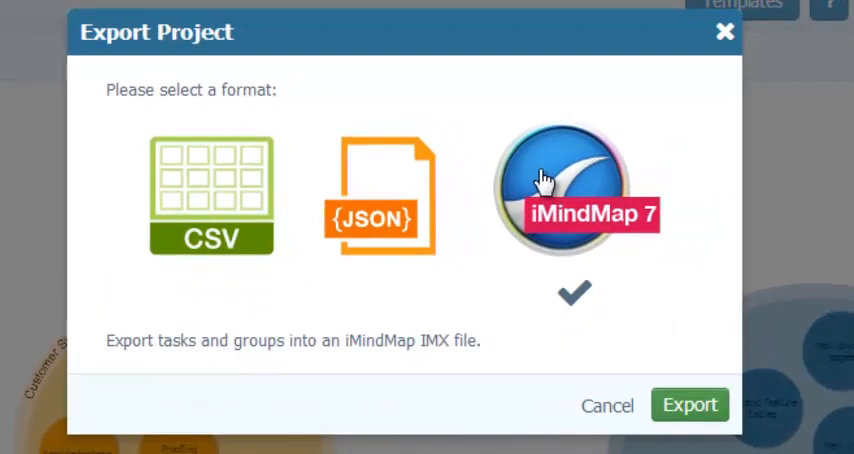
mouse_move(615, 258)
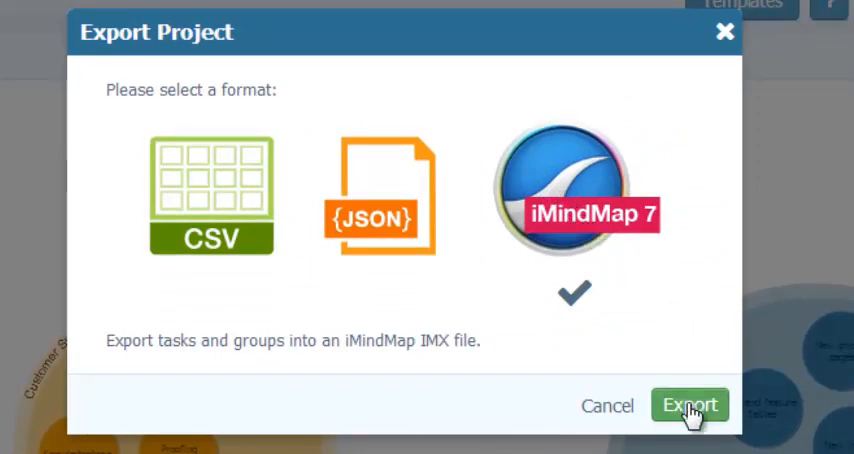
left_click(689, 405)
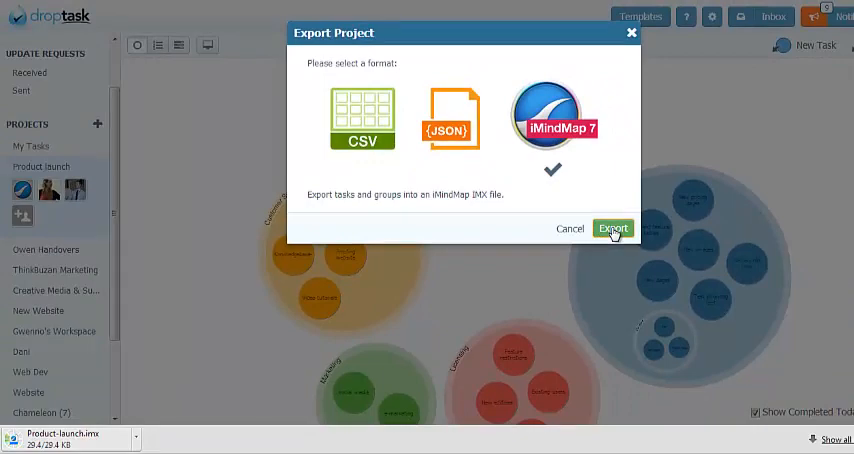
- Open Product-launch.imx from Chrome's download bar in iMindMap Ultimate
left_click(613, 228)
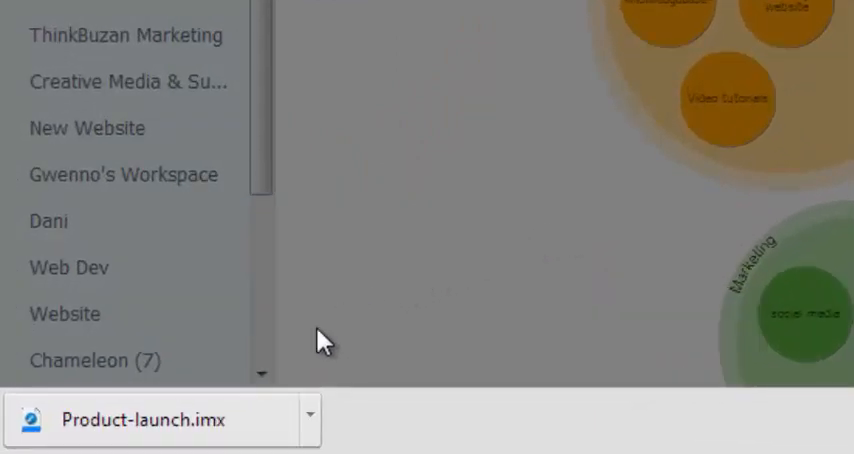
mouse_move(315, 345)
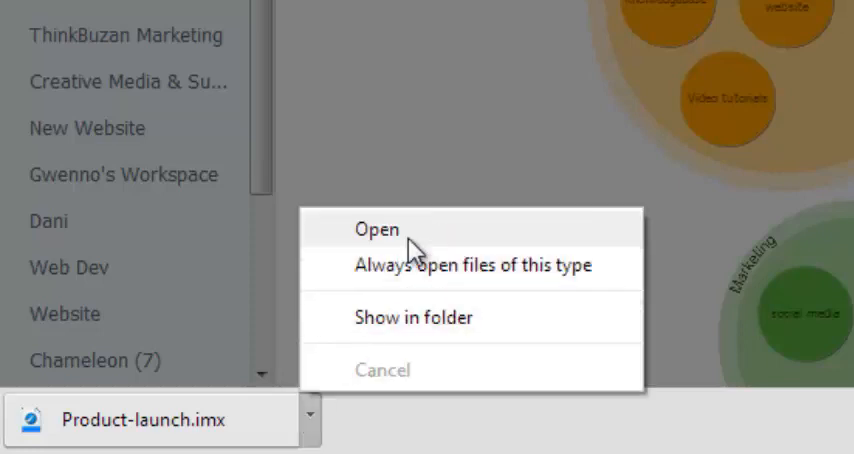
left_click(378, 228)
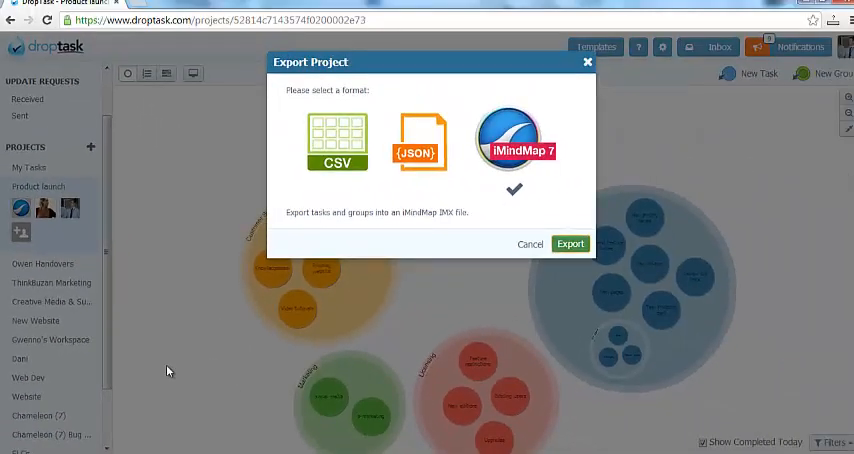
mouse_move(174, 367)
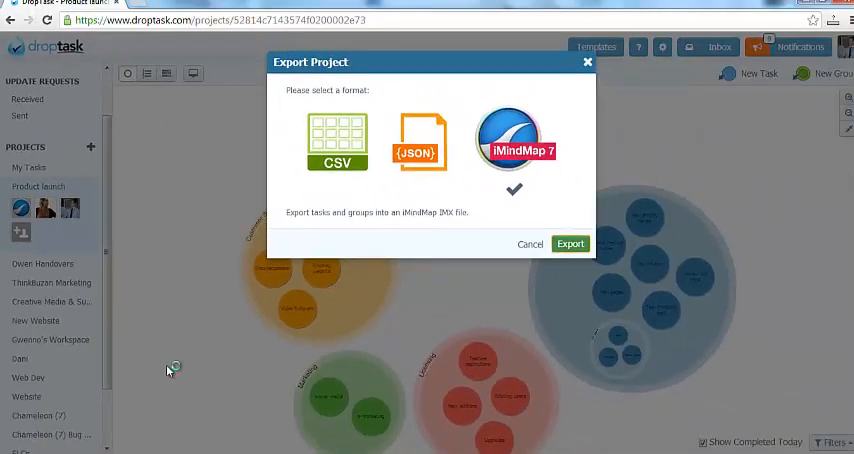
left_click(570, 243)
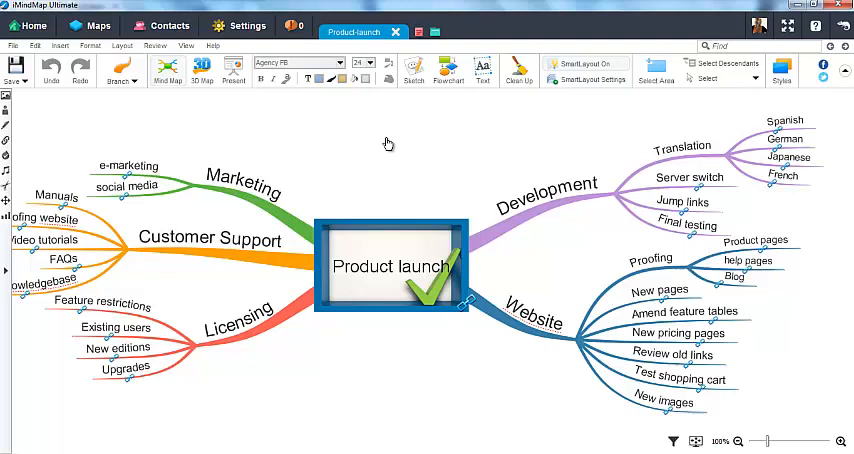